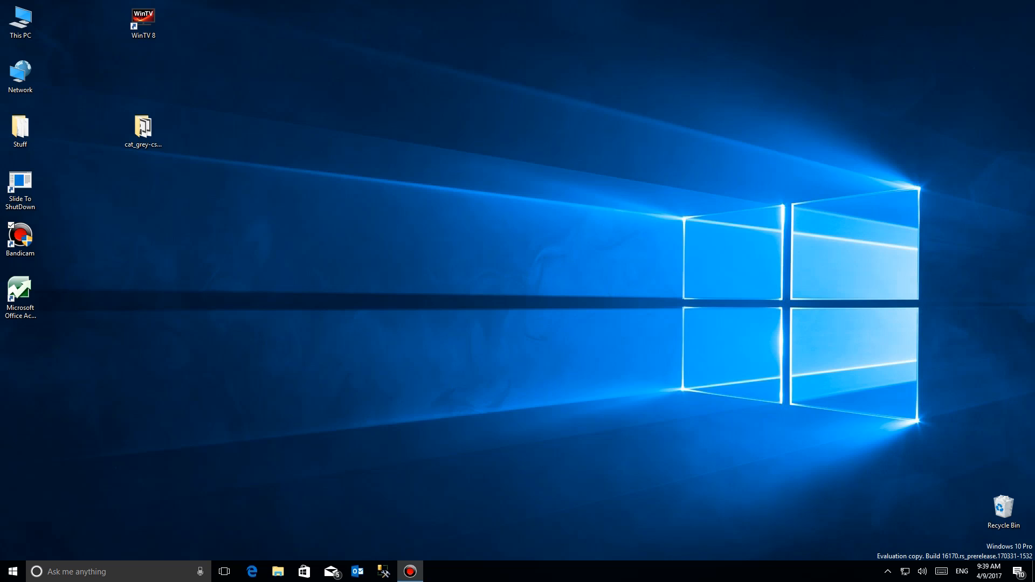
{"action": "mouse_move", "coordinate": [174, 468]}
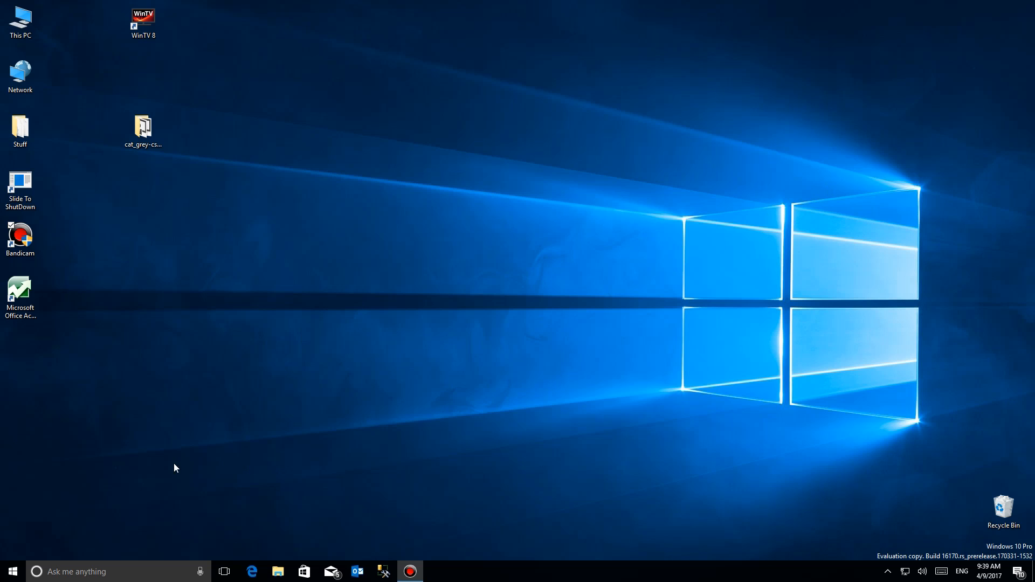
- Launch the Photos app from the Start menu to view the iguana picture
{"action": "left_click", "coordinate": [9, 570]}
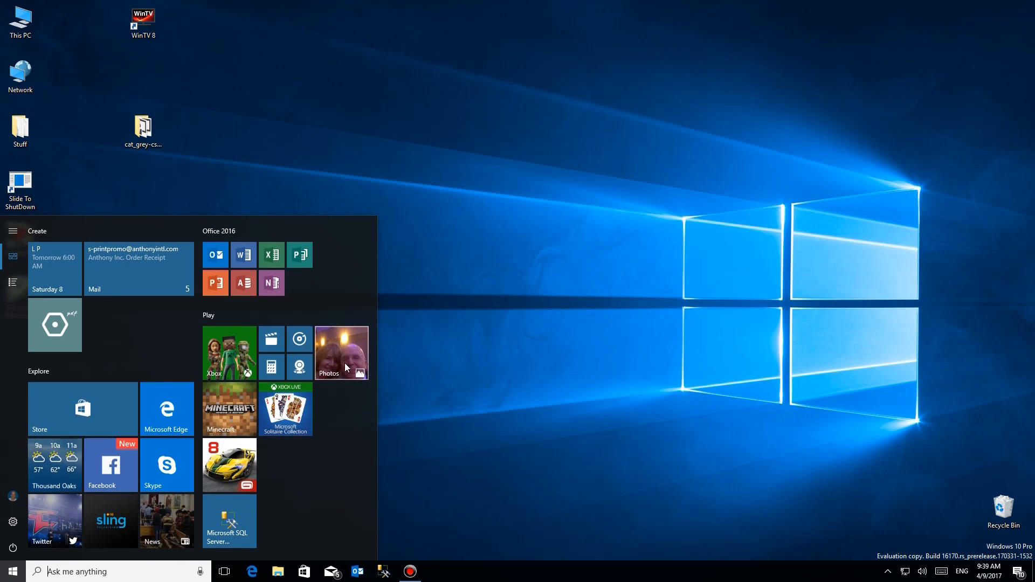
{"action": "left_click", "coordinate": [341, 352]}
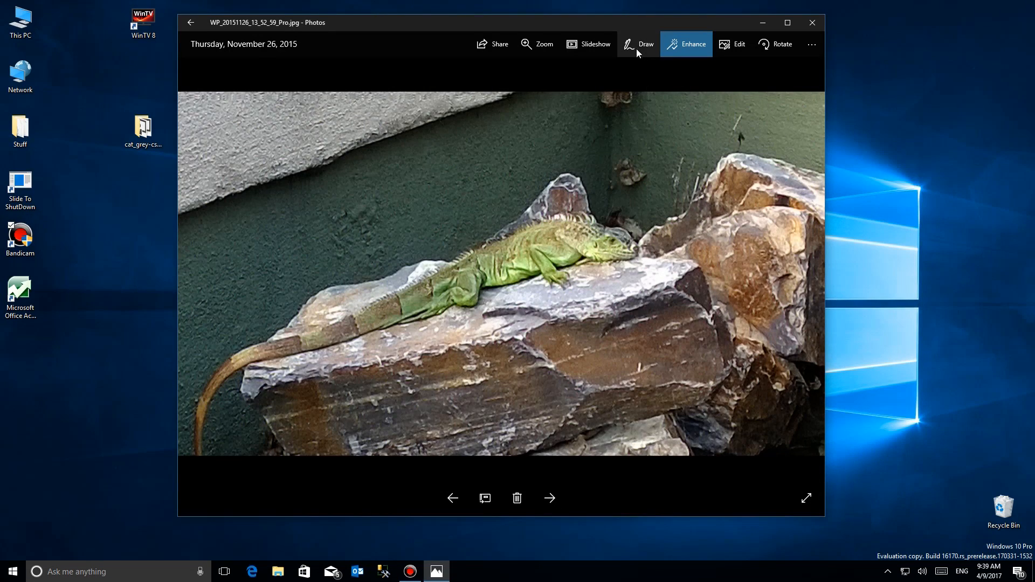
{"action": "mouse_move", "coordinate": [639, 44]}
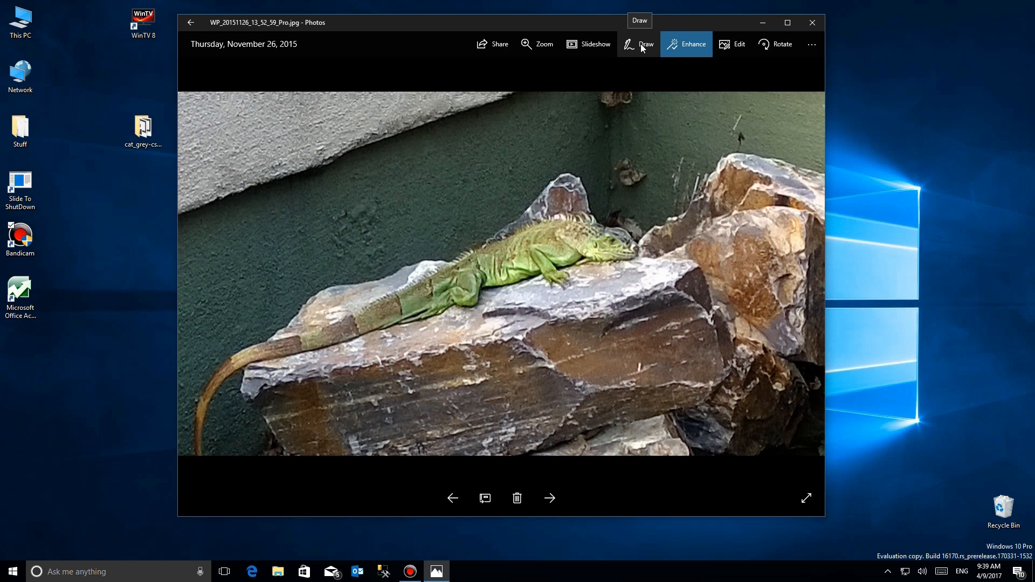
{"action": "mouse_move", "coordinate": [640, 51]}
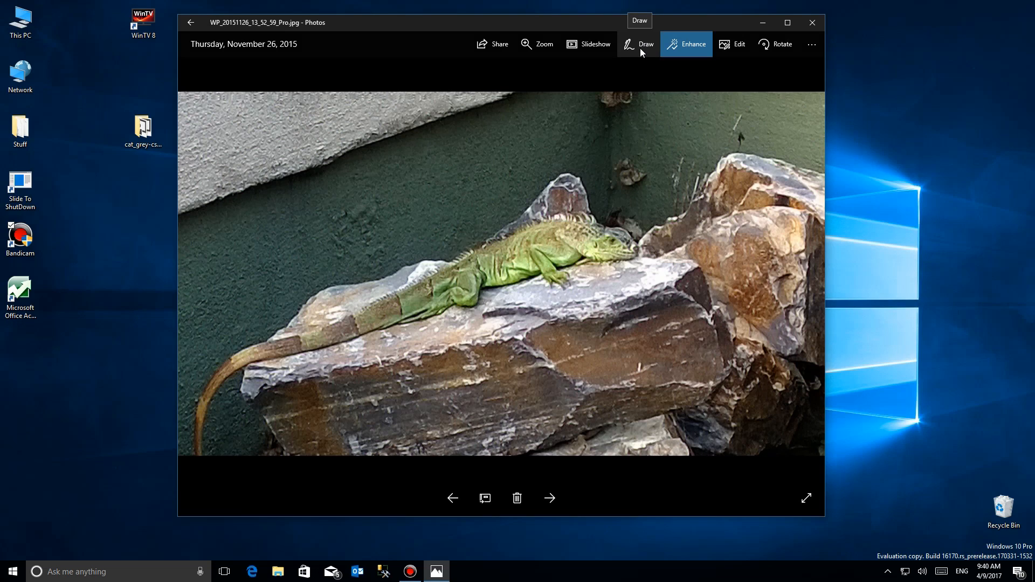
- Enter Draw mode and set the ballpoint pen ink to light blue
{"action": "left_click", "coordinate": [639, 43]}
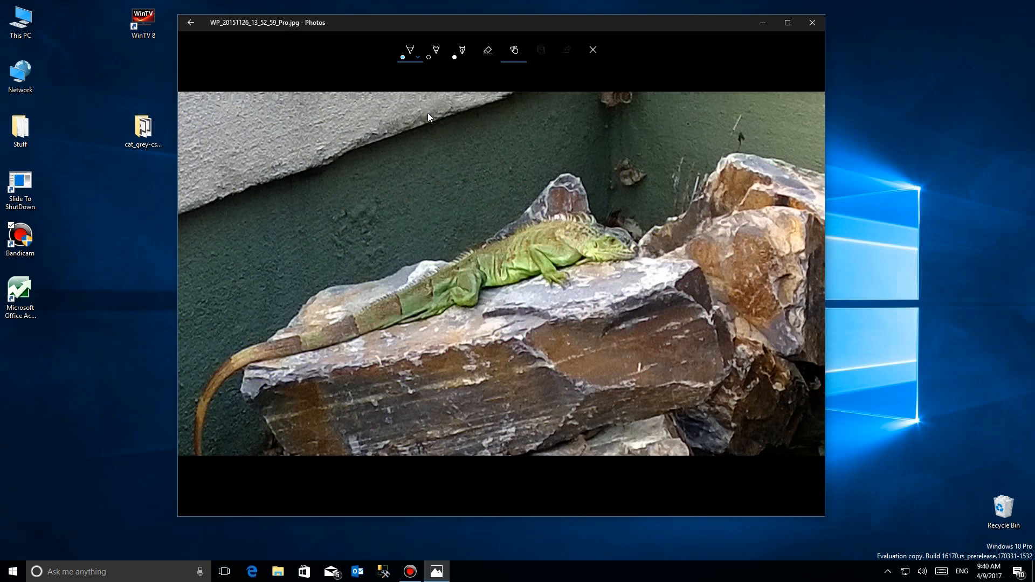
{"action": "mouse_move", "coordinate": [409, 51]}
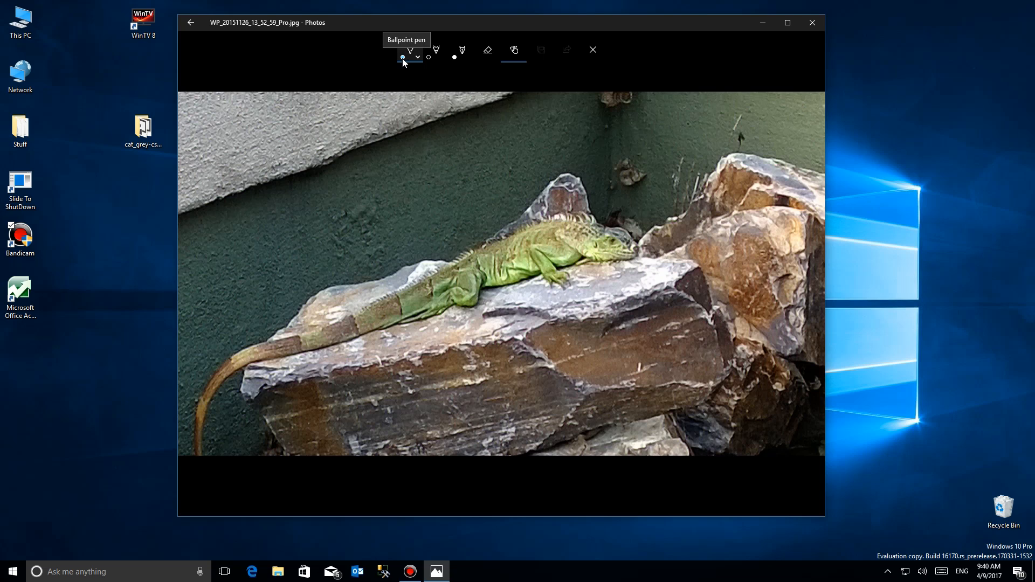
{"action": "left_click", "coordinate": [409, 56]}
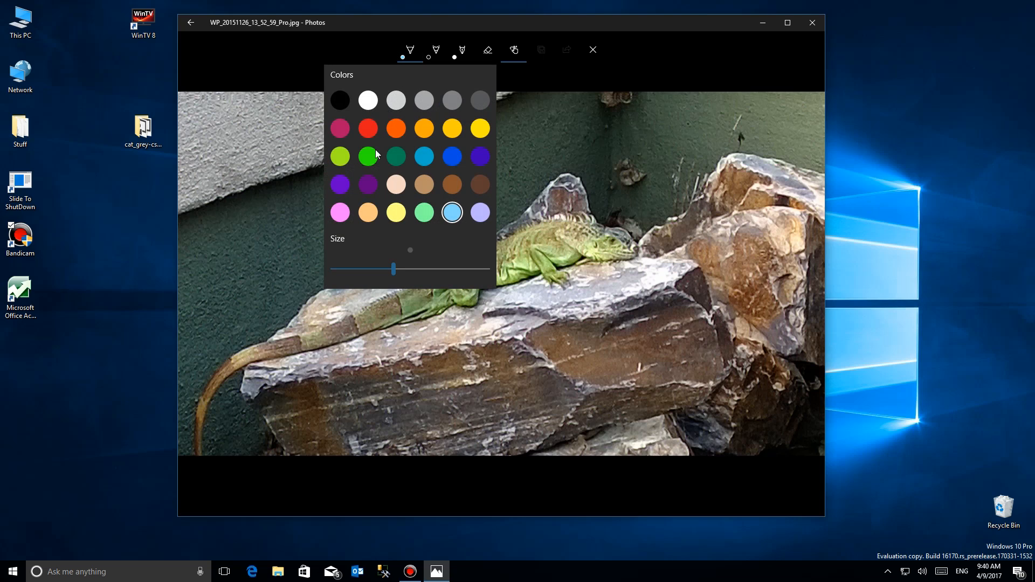
{"action": "left_click", "coordinate": [396, 156]}
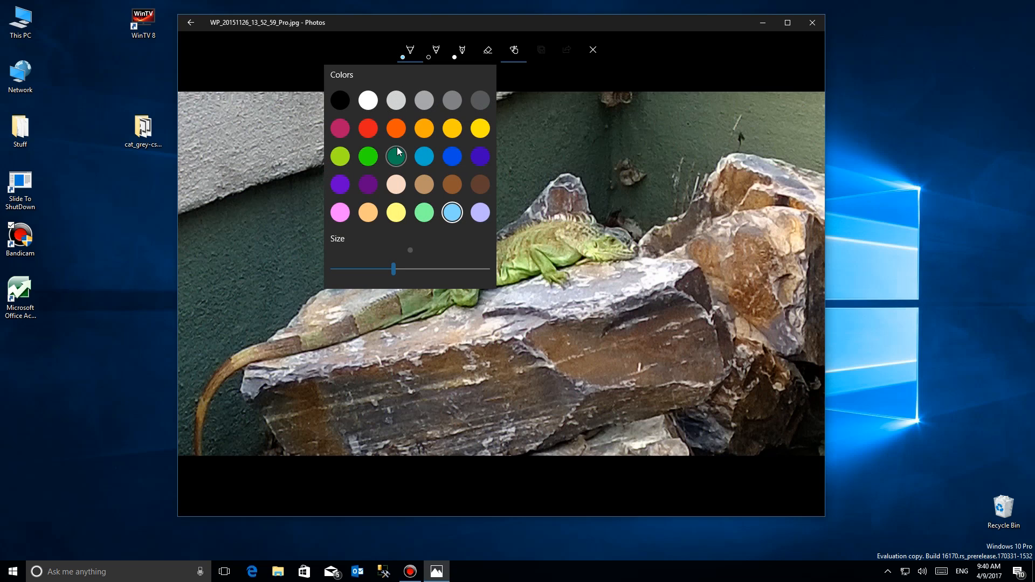
{"action": "left_click", "coordinate": [409, 50]}
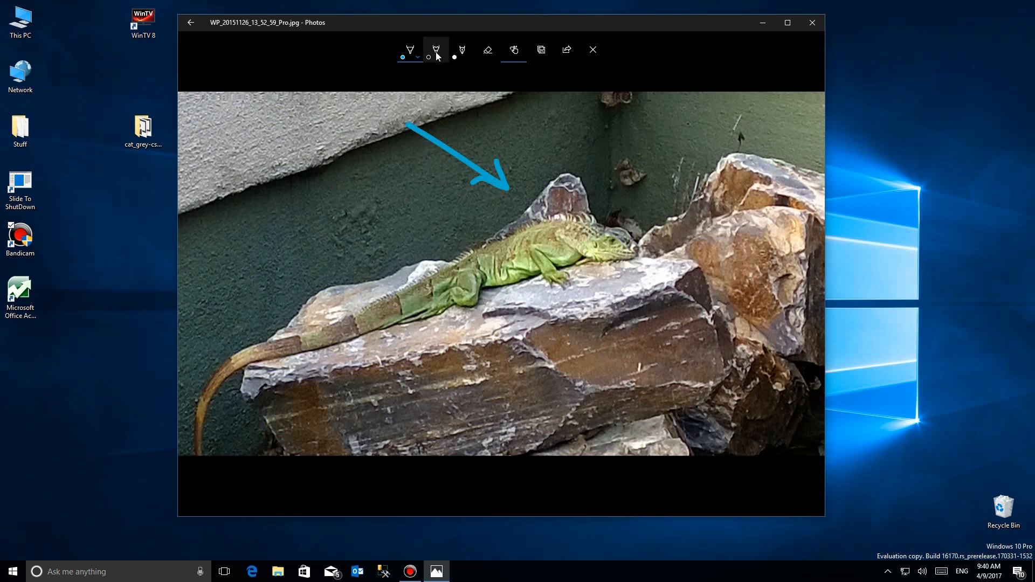
- Sketch a thin red pencil arrow pointing at the iguana's hind body
{"action": "left_click", "coordinate": [435, 49]}
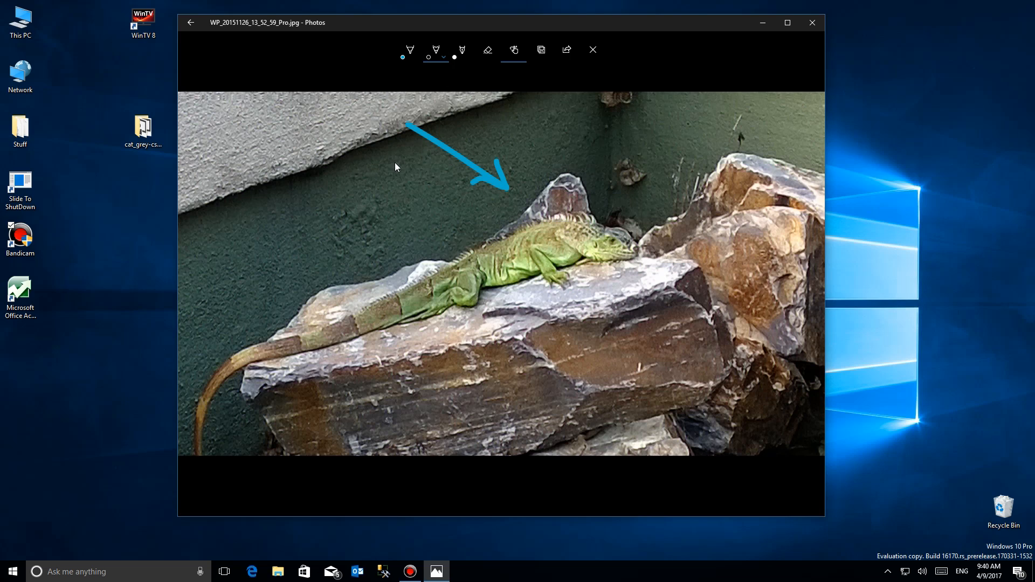
{"action": "left_click_drag", "start_coordinate": [396, 167], "coordinate": [455, 252]}
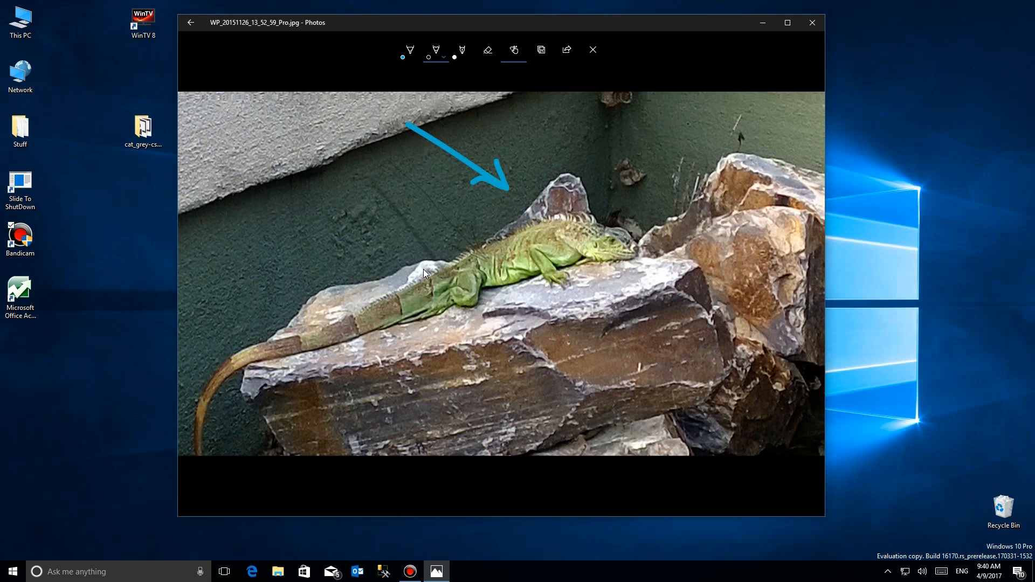
{"action": "mouse_move", "coordinate": [467, 130]}
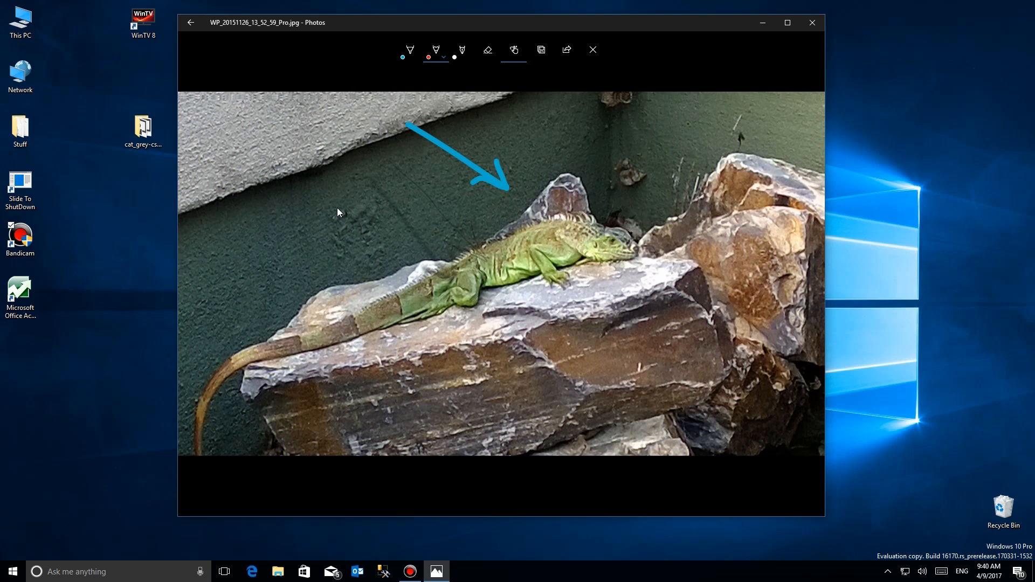
{"action": "left_click_drag", "start_coordinate": [338, 203], "coordinate": [369, 307]}
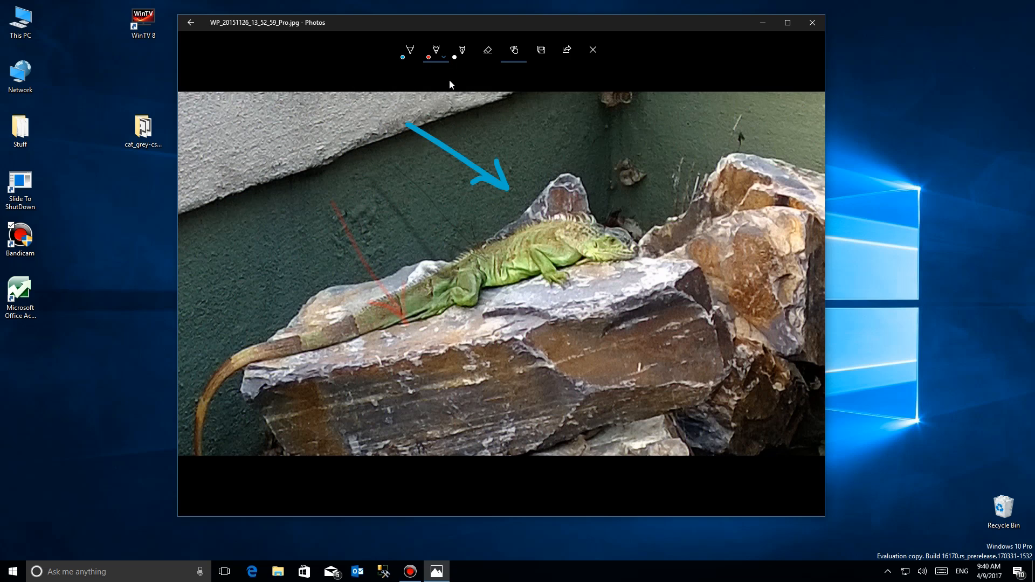
{"action": "left_click", "coordinate": [462, 49]}
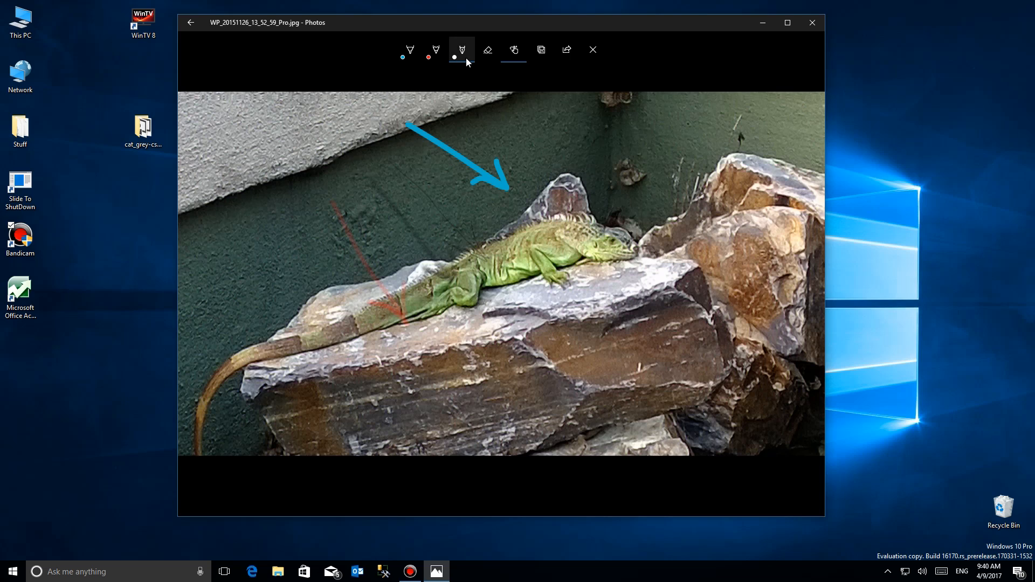
- Set the calligraphy pen to blue and draw a curved arrow to the iguana's head
{"action": "left_click", "coordinate": [461, 49]}
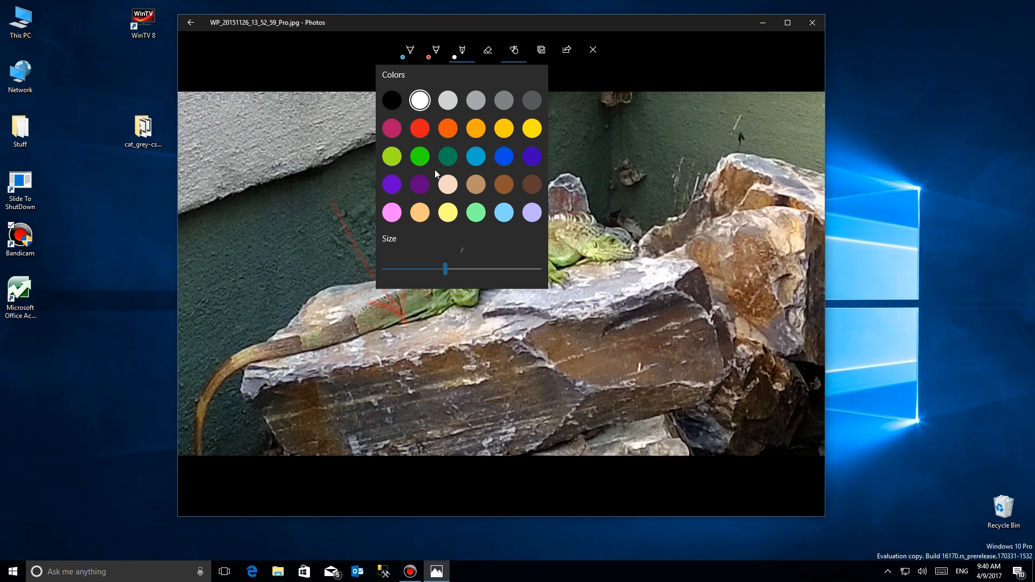
{"action": "left_click_drag", "start_coordinate": [408, 124], "coordinate": [508, 191]}
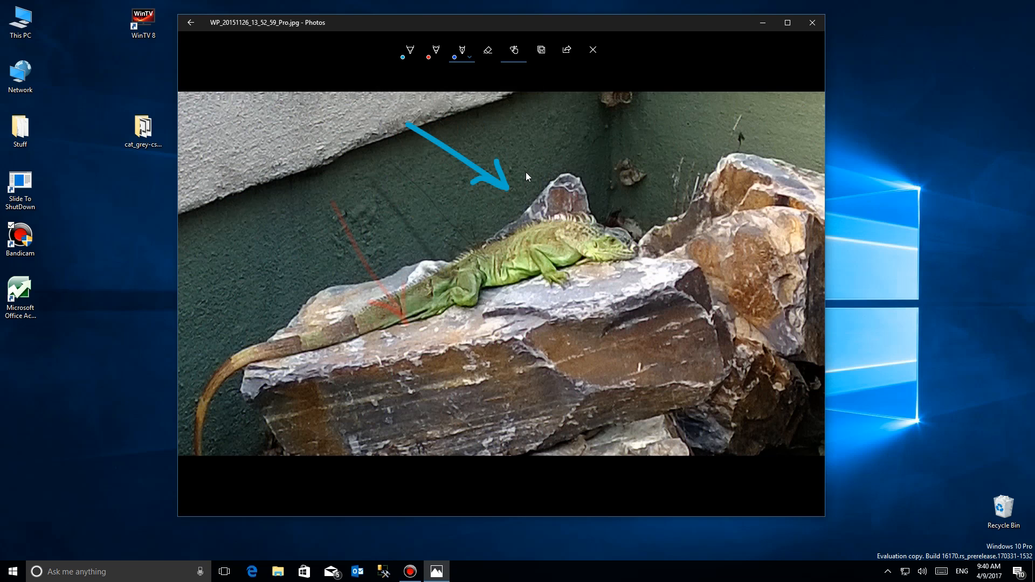
{"action": "left_click_drag", "start_coordinate": [638, 314], "coordinate": [686, 362]}
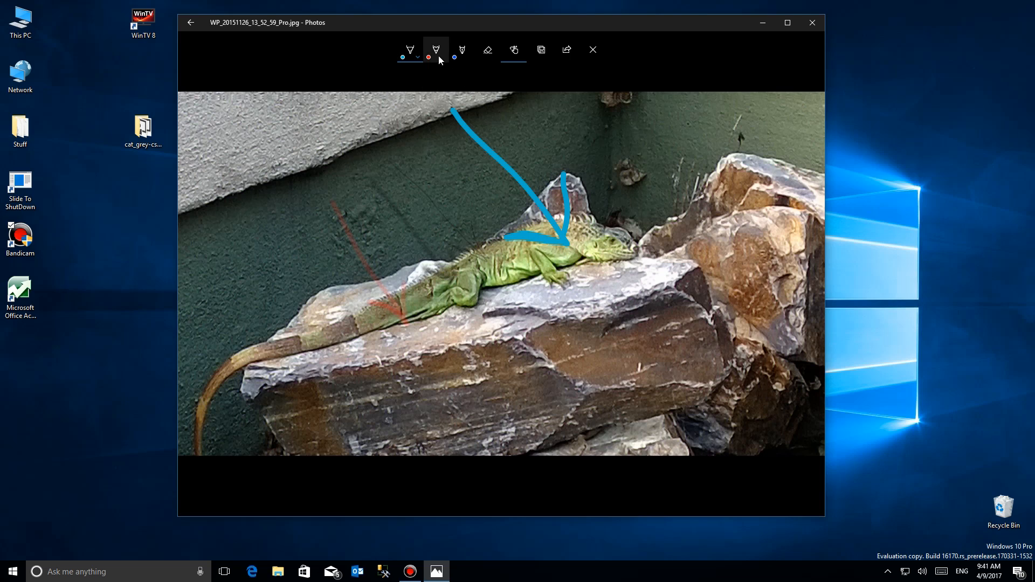
- Reselect the calligraphy pen, then switch to the eraser to clear the ink
{"action": "left_click", "coordinate": [462, 50]}
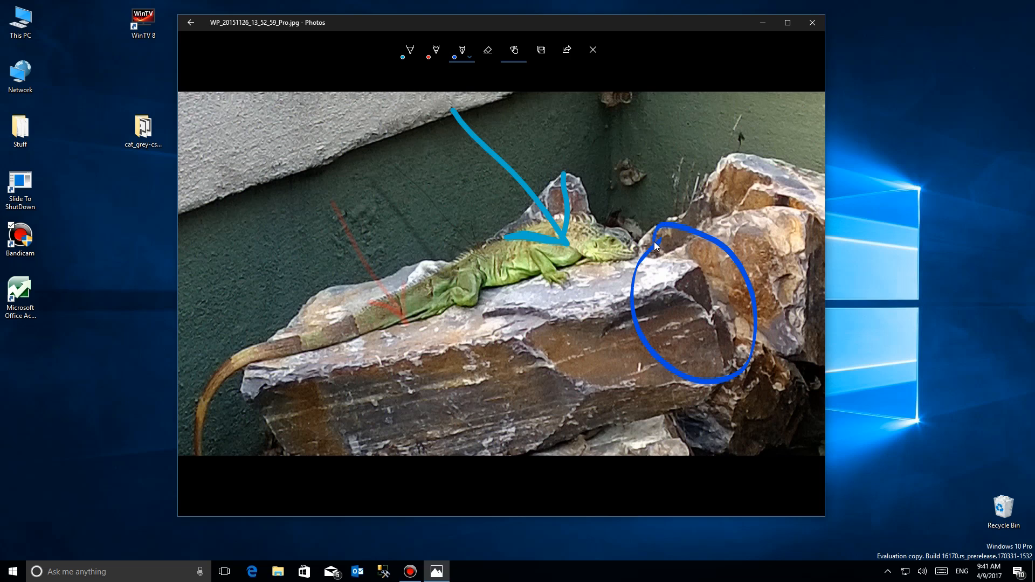
{"action": "left_click", "coordinate": [487, 50]}
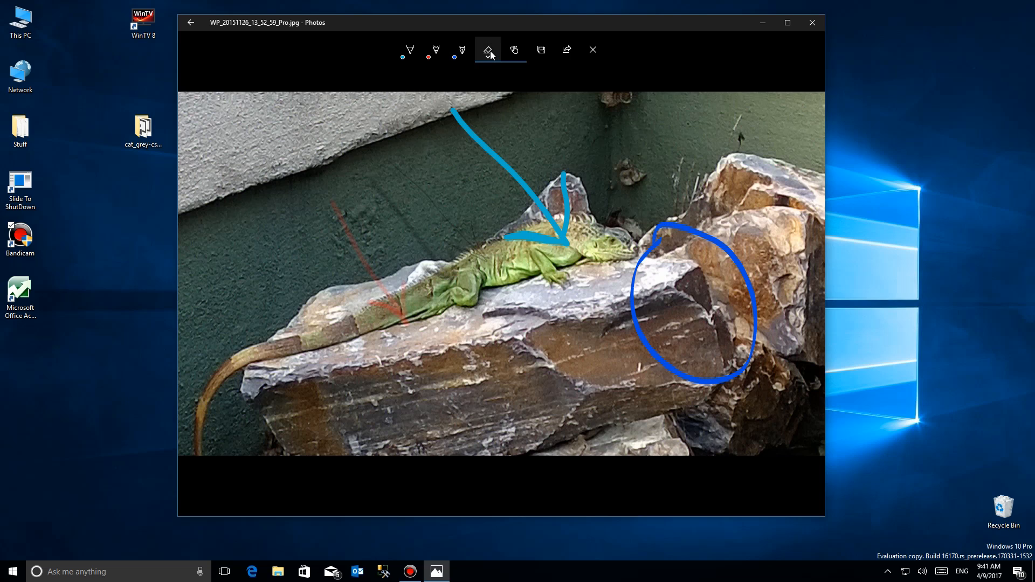
{"action": "mouse_move", "coordinate": [487, 50]}
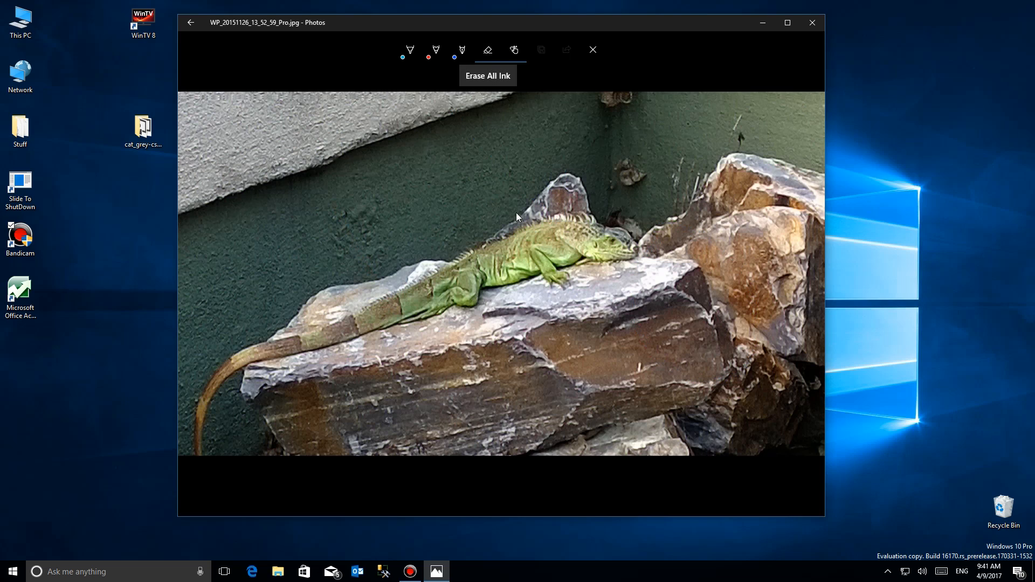
{"action": "mouse_move", "coordinate": [518, 75]}
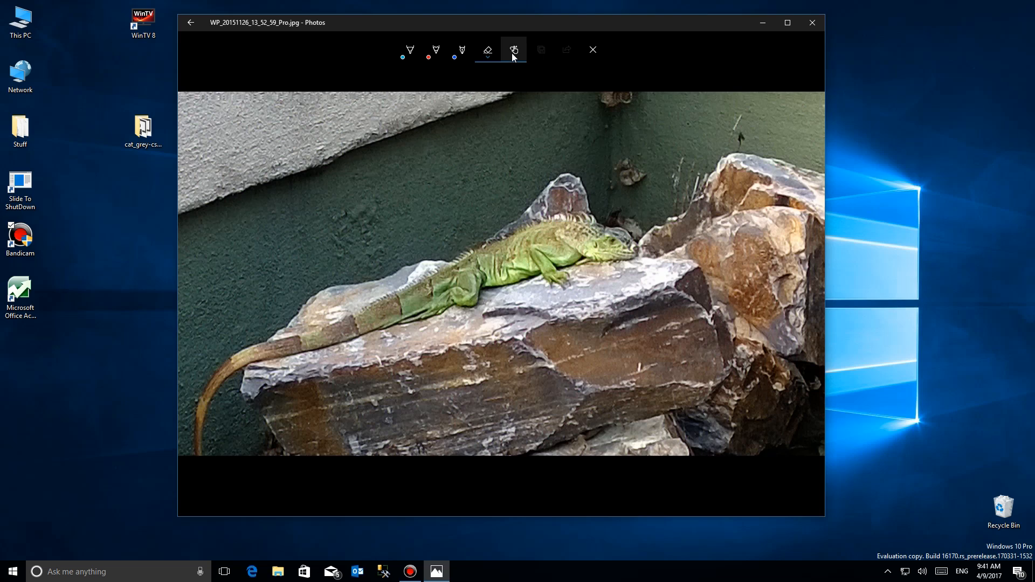
{"action": "mouse_move", "coordinate": [516, 53]}
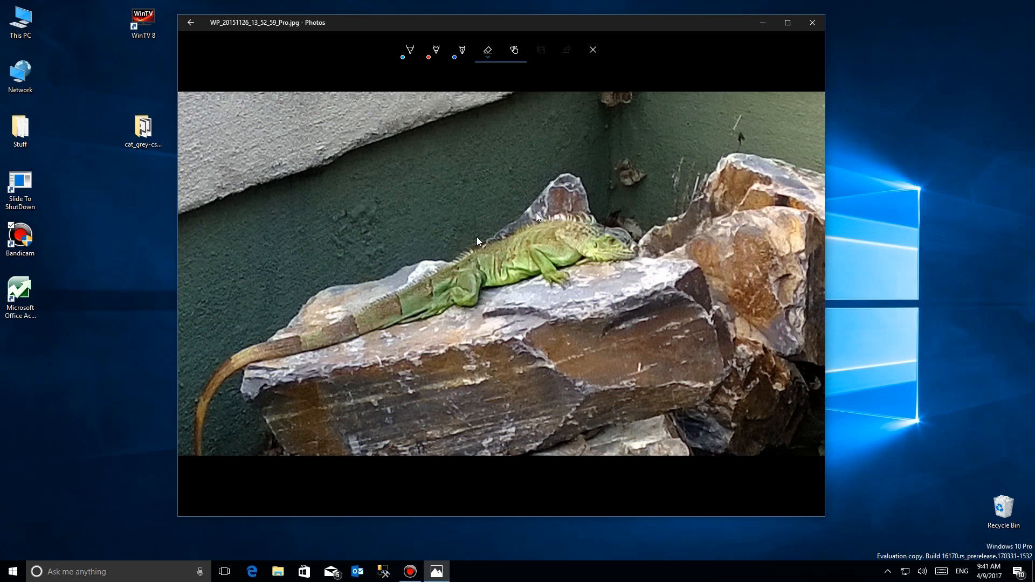
{"action": "mouse_move", "coordinate": [546, 203]}
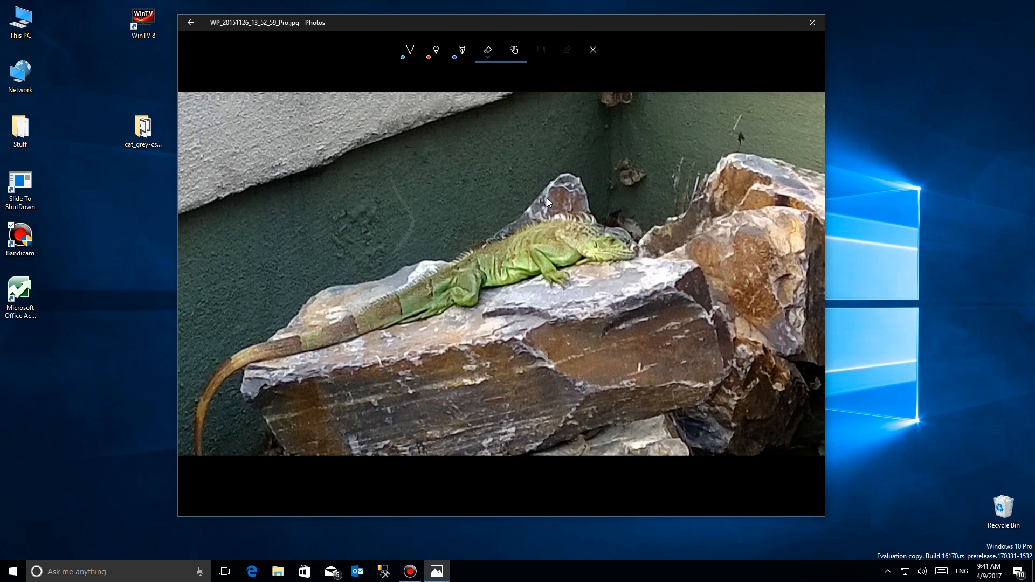
- Draw a light blue ballpoint arrow pointing down at the iguana's back
{"action": "left_click", "coordinate": [409, 49]}
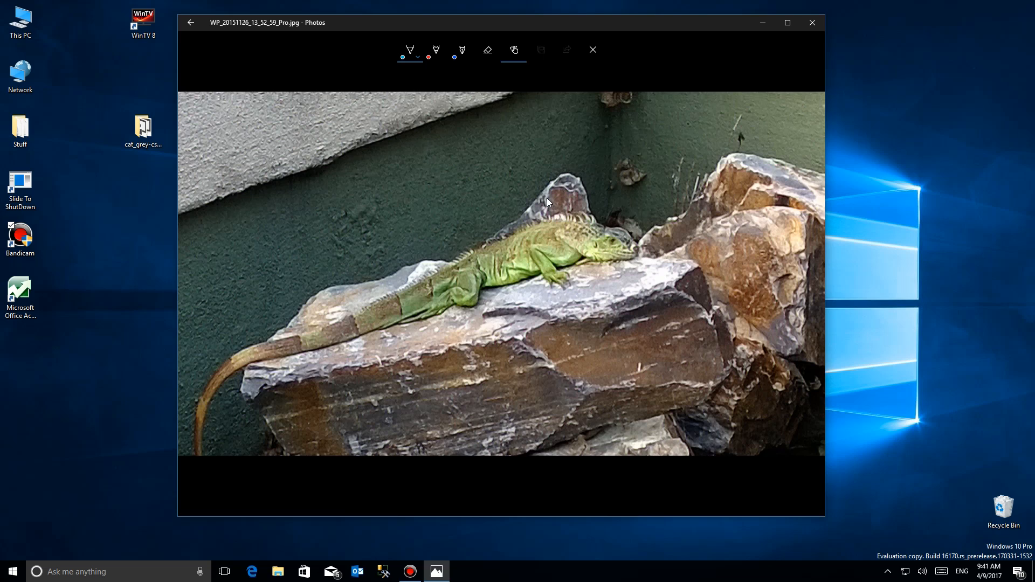
{"action": "left_click_drag", "start_coordinate": [352, 183], "coordinate": [447, 308]}
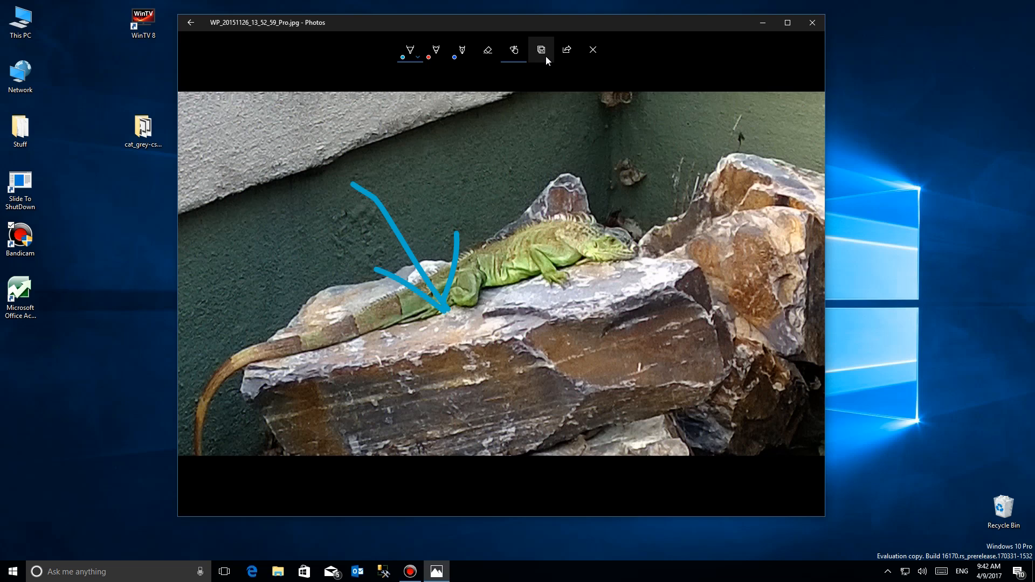
{"action": "mouse_move", "coordinate": [541, 49]}
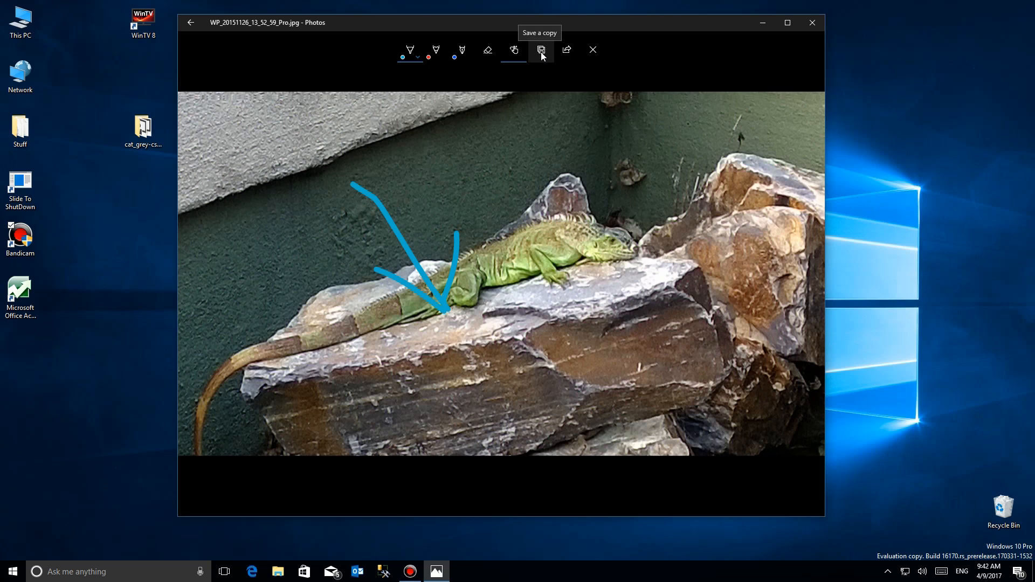
{"action": "left_click", "coordinate": [540, 50]}
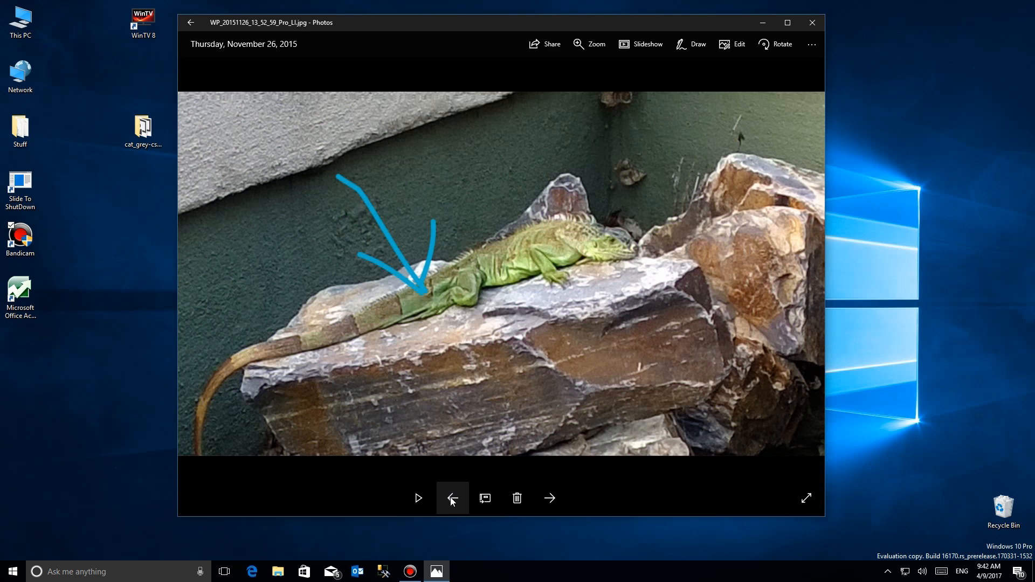
- Compare the unmarked original with the saved copy showing the blue arrow
{"action": "left_click", "coordinate": [685, 44]}
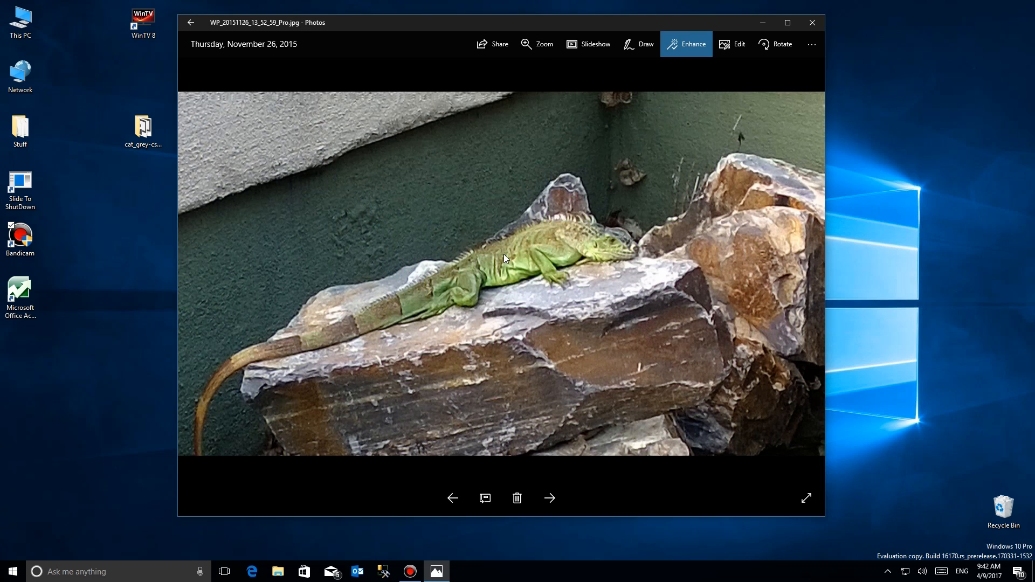
{"action": "left_click_drag", "start_coordinate": [338, 175], "coordinate": [423, 295]}
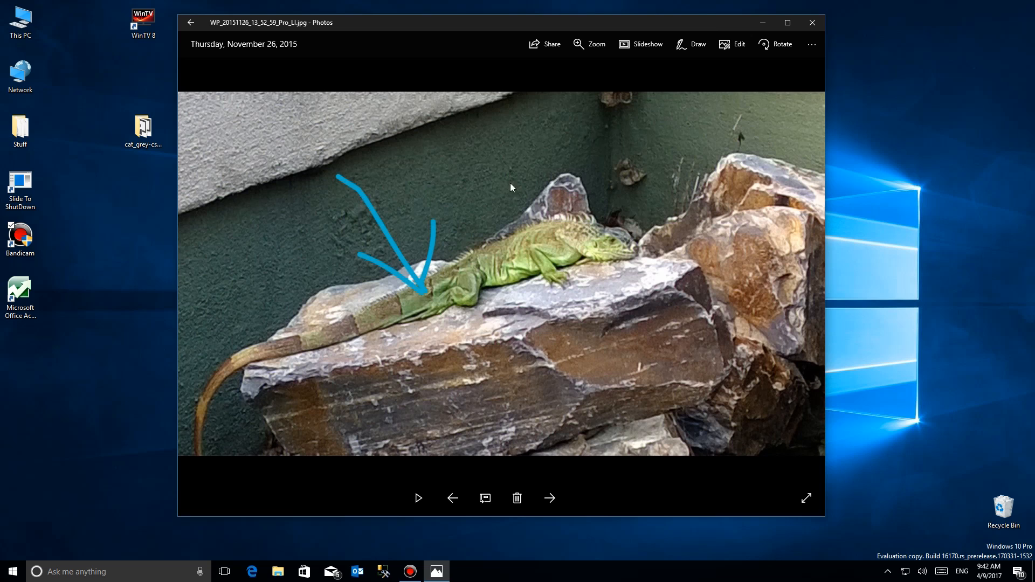
{"action": "mouse_move", "coordinate": [732, 44]}
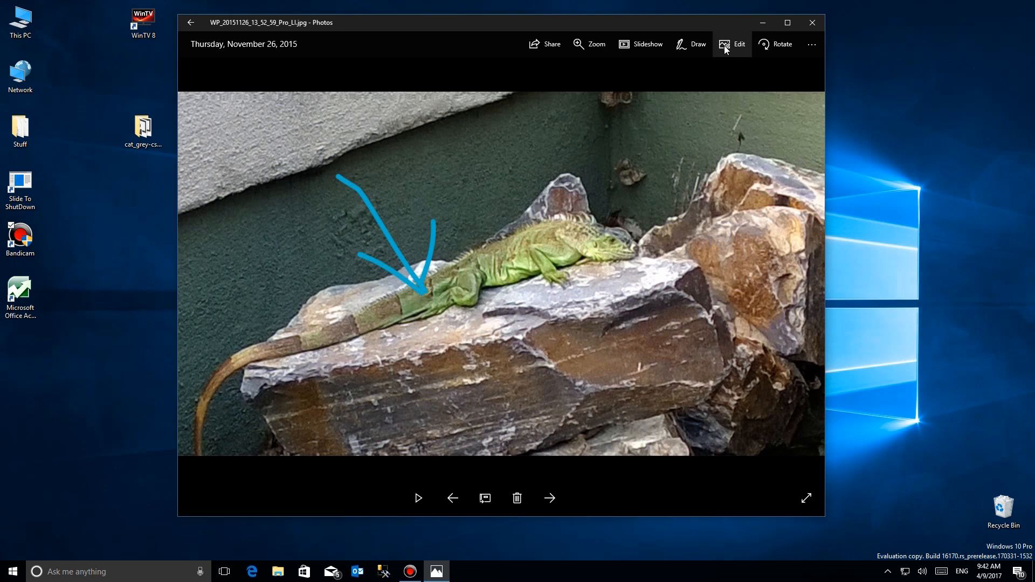
{"action": "left_click", "coordinate": [731, 44]}
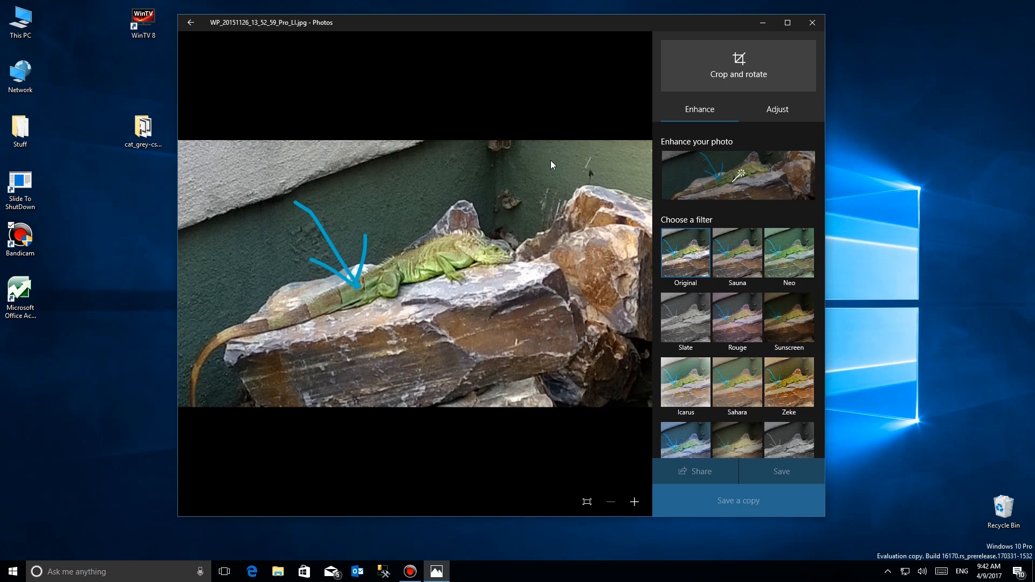
{"action": "mouse_move", "coordinate": [811, 22]}
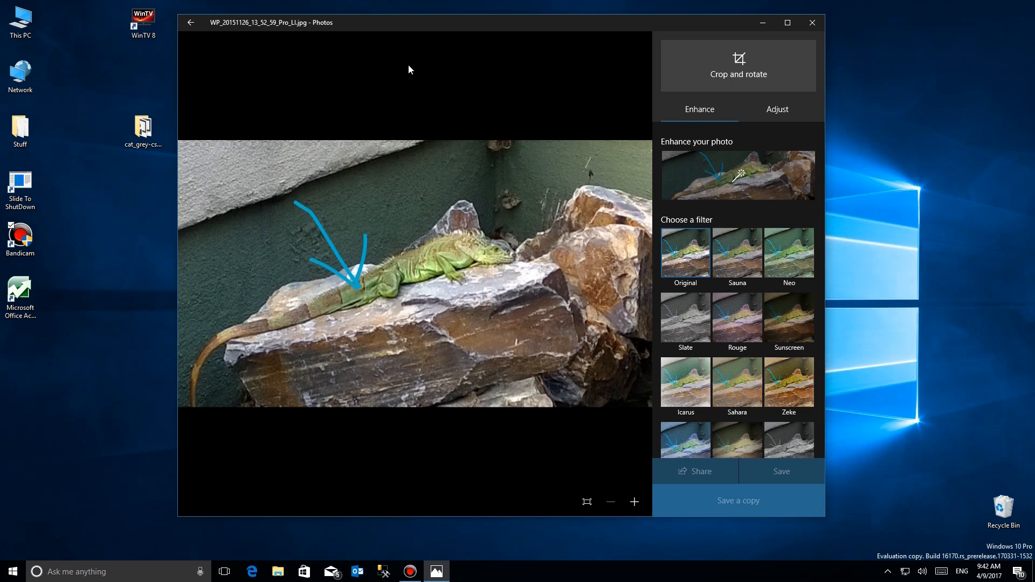
{"action": "mouse_move", "coordinate": [529, 288]}
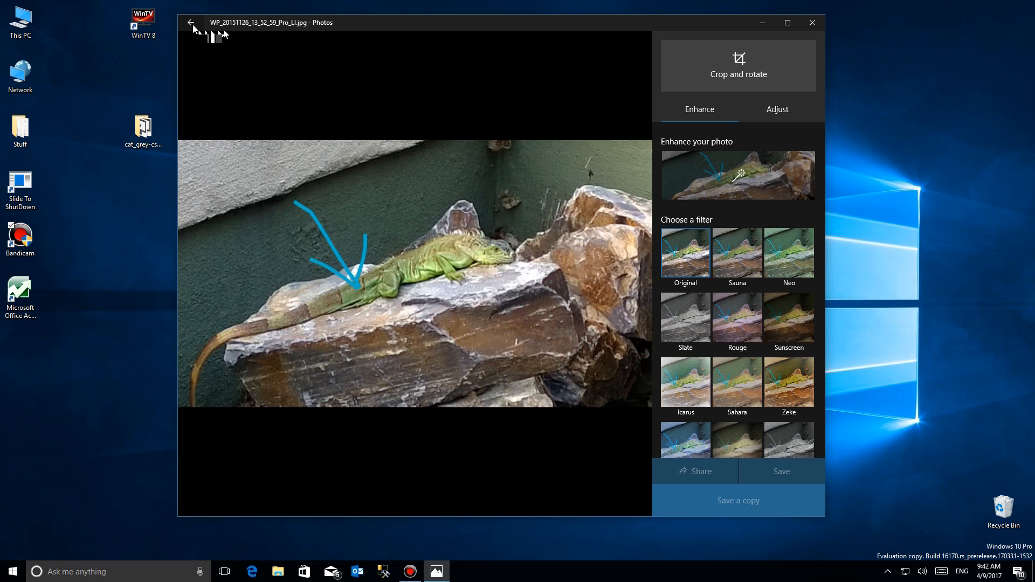
{"action": "left_click", "coordinate": [190, 22]}
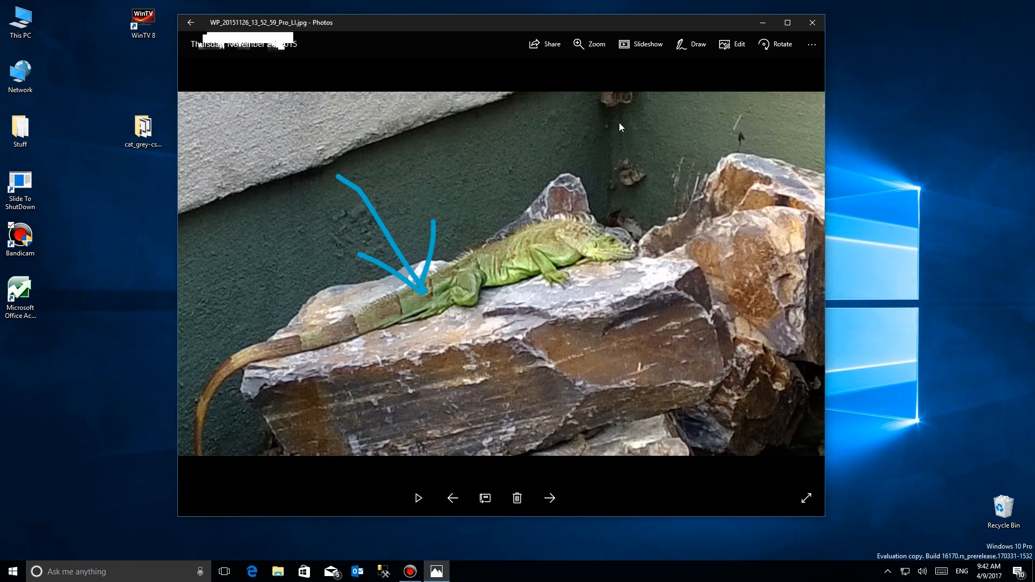
- Scribble light blue loops around the iguana's head on the copy
{"action": "left_click", "coordinate": [690, 44]}
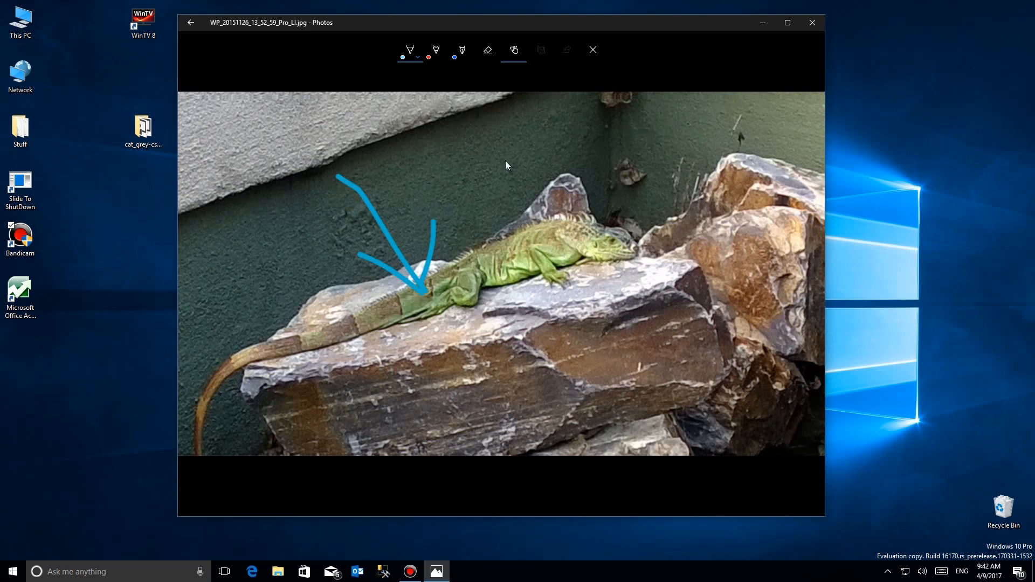
{"action": "mouse_move", "coordinate": [570, 223]}
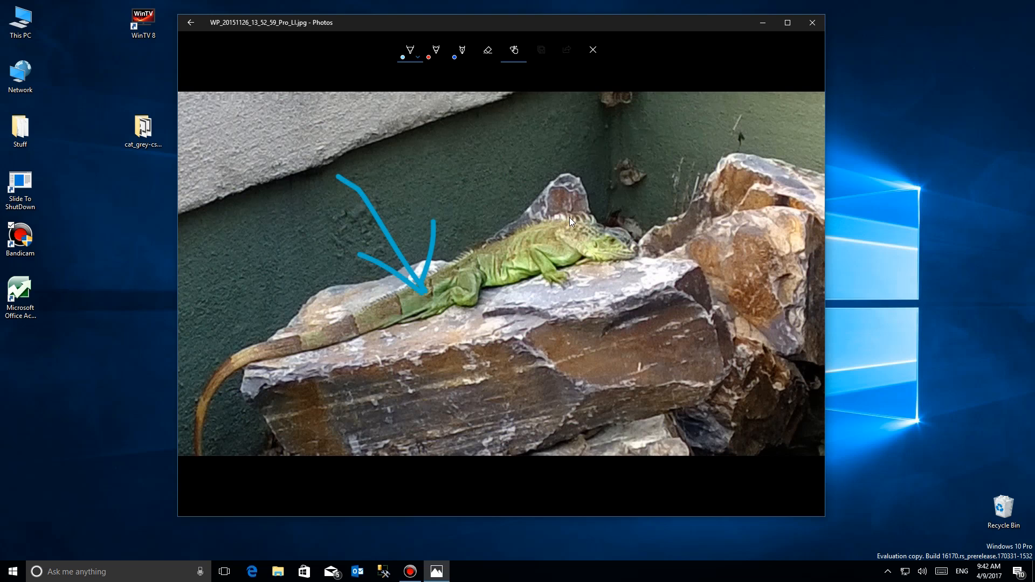
{"action": "mouse_move", "coordinate": [497, 132]}
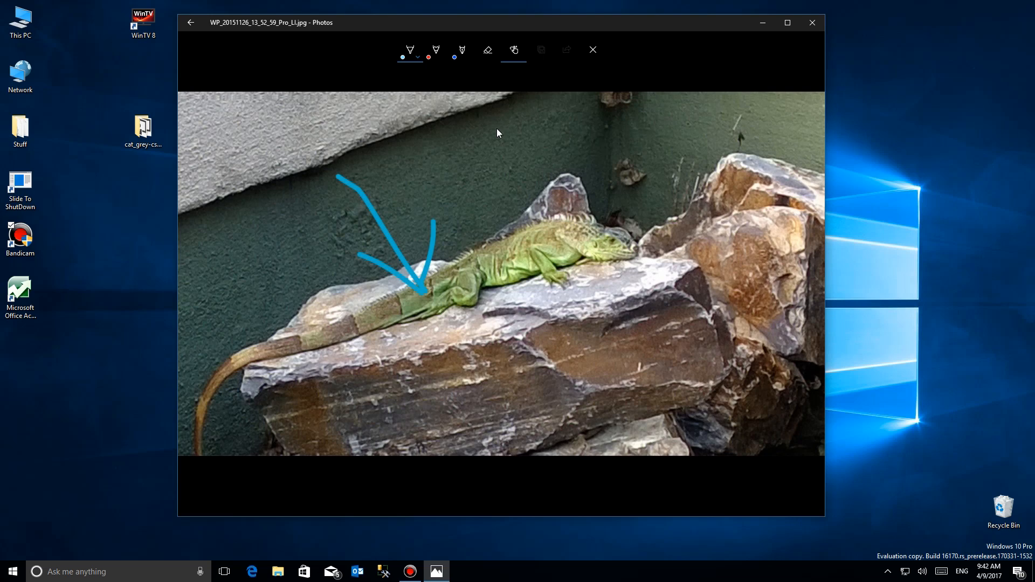
{"action": "left_click_drag", "start_coordinate": [493, 129], "coordinate": [506, 191]}
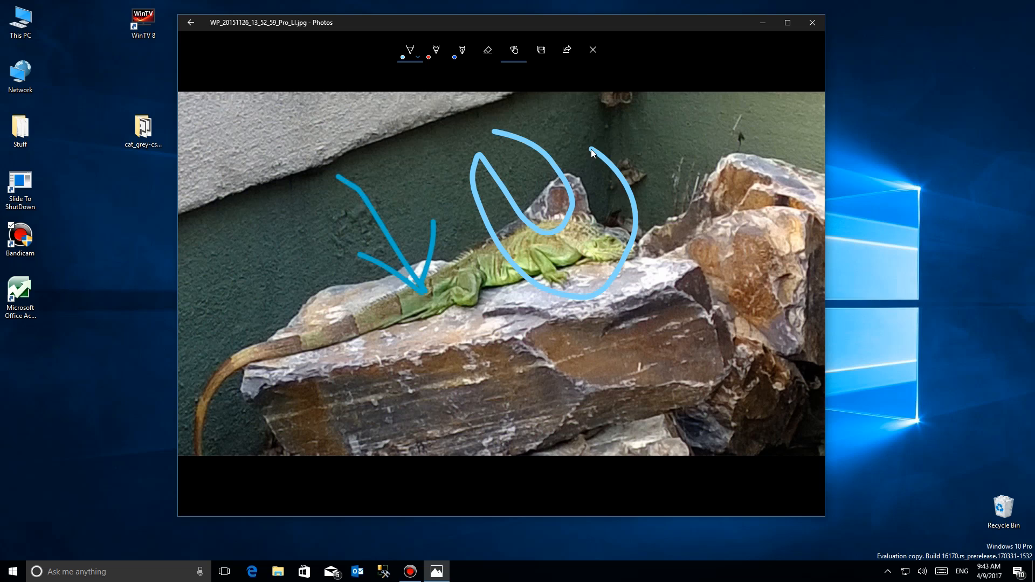
{"action": "left_click", "coordinate": [487, 50]}
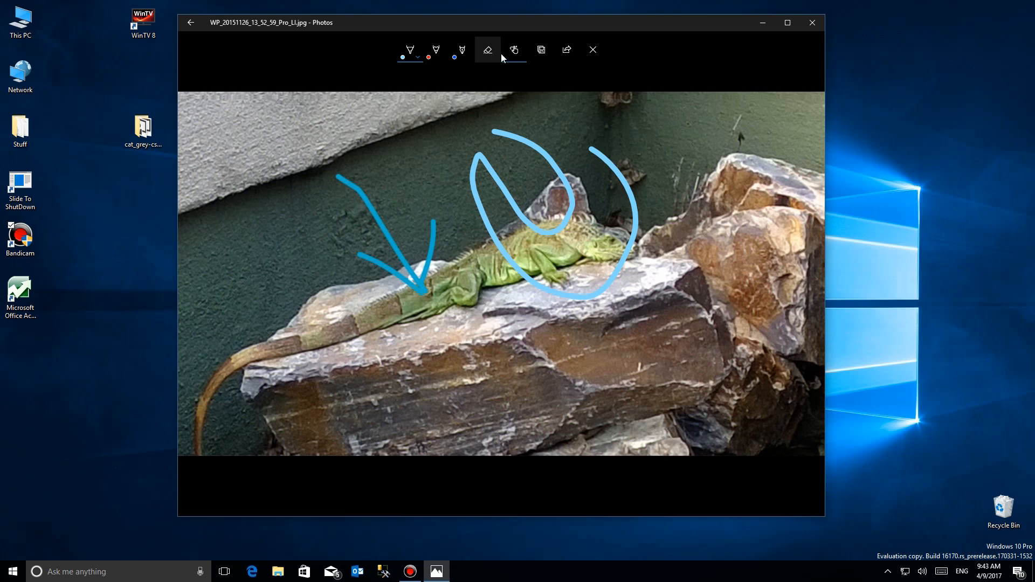
{"action": "mouse_move", "coordinate": [514, 49]}
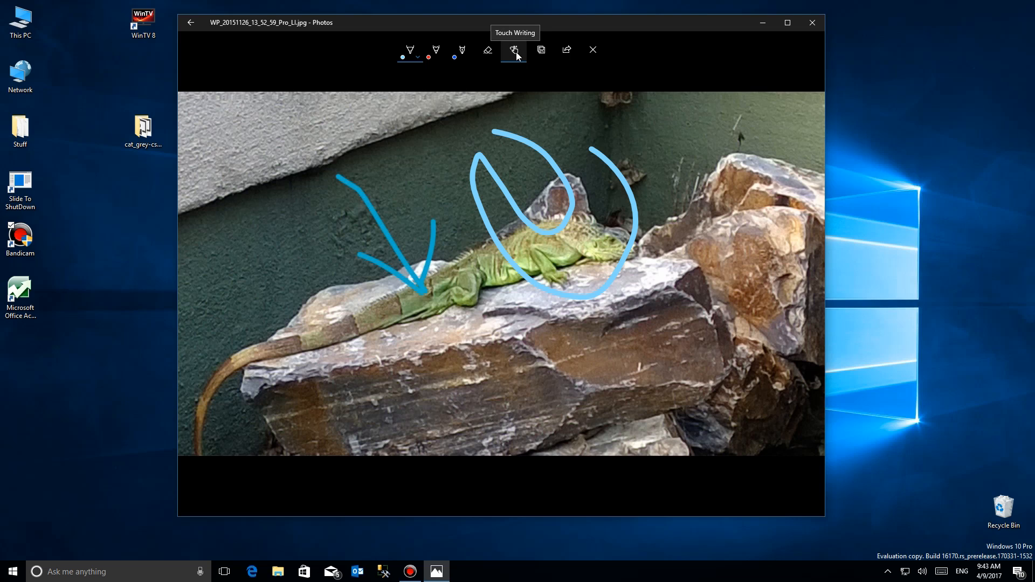
{"action": "mouse_move", "coordinate": [565, 50]}
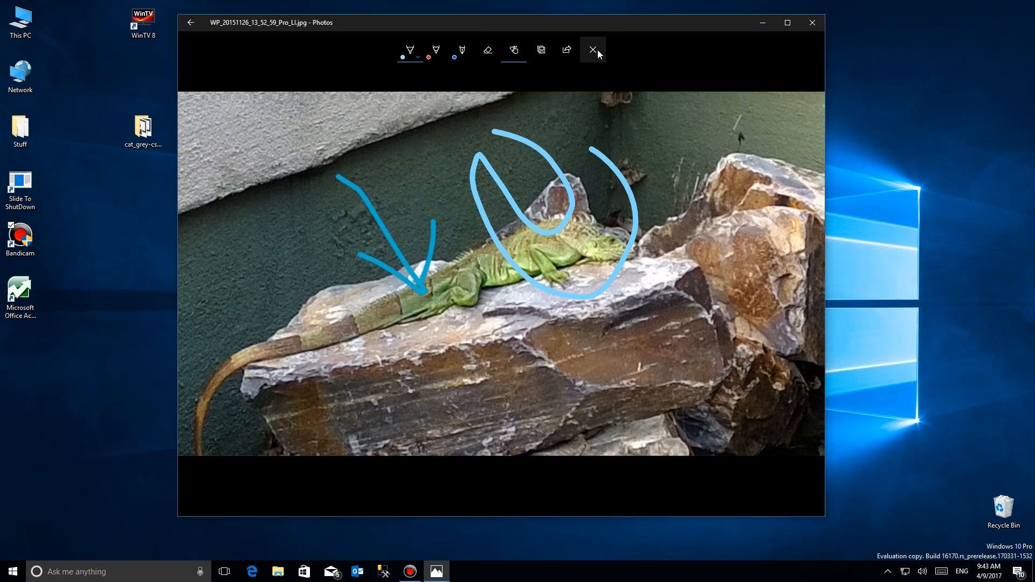
- Discard the scribble without saving and delete the annotated copy
{"action": "left_click", "coordinate": [592, 50]}
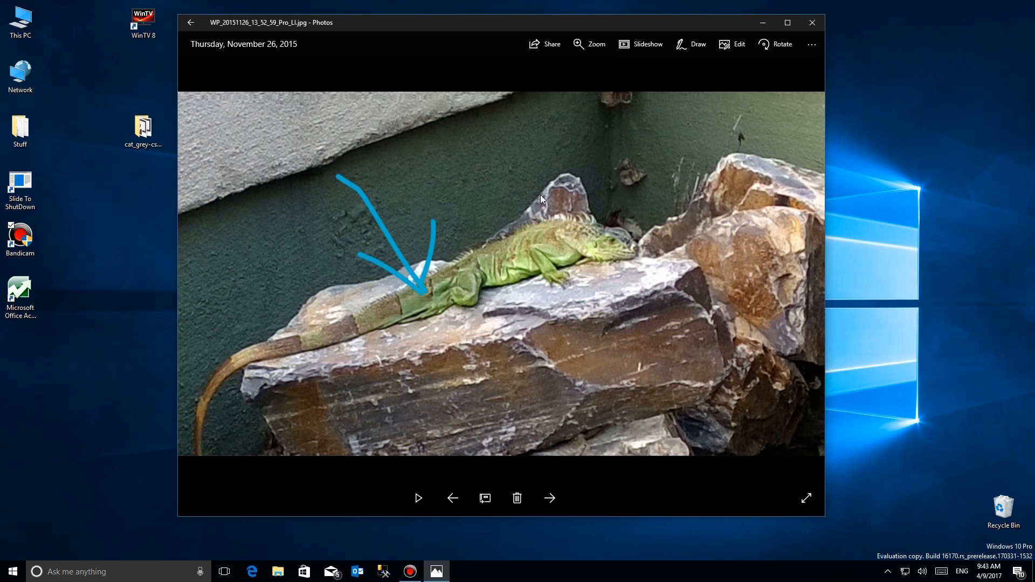
{"action": "mouse_move", "coordinate": [631, 126]}
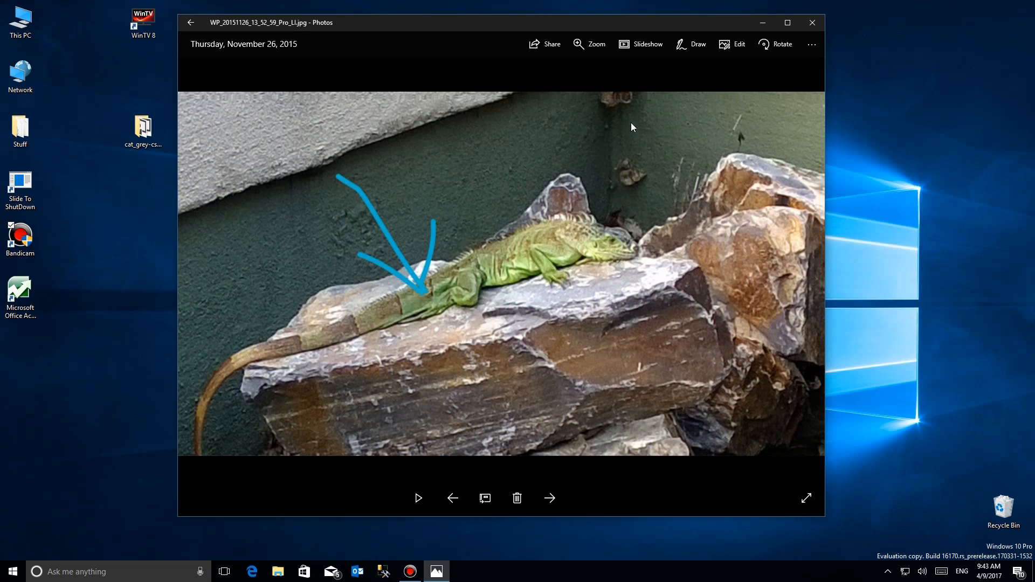
{"action": "left_click", "coordinate": [517, 497]}
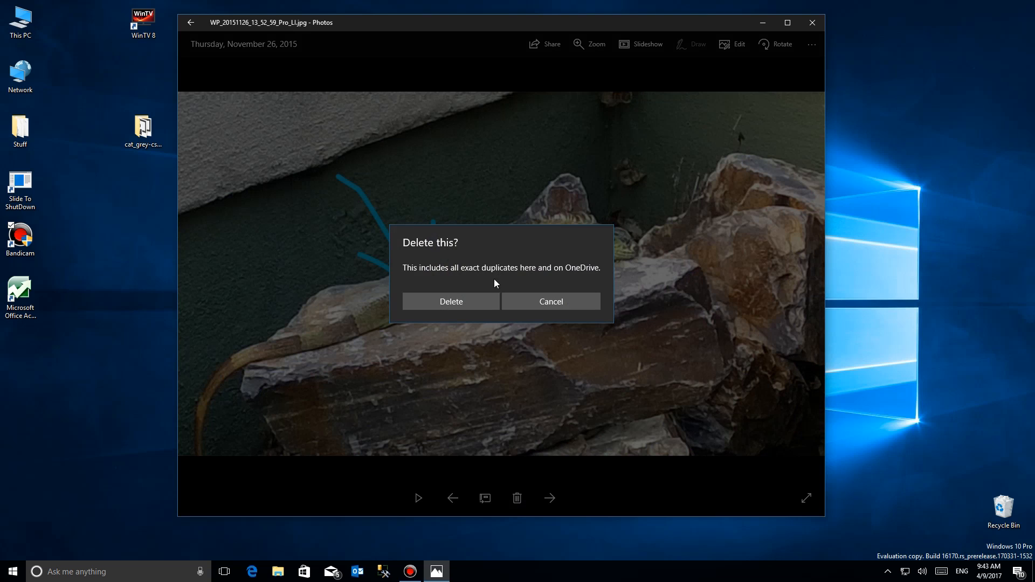
{"action": "mouse_move", "coordinate": [564, 276]}
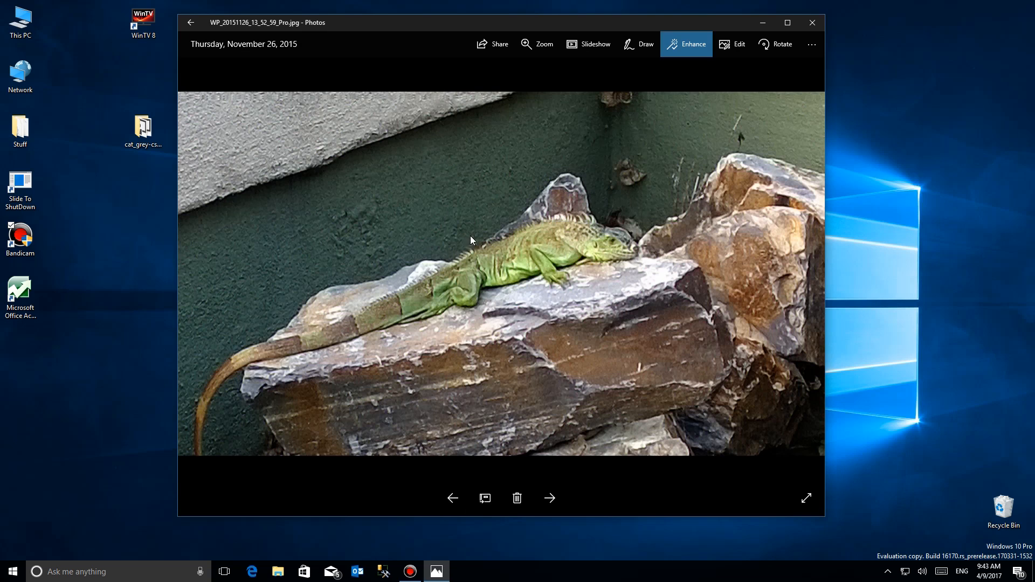
- Handwrite 'Bye' in red ink across the iguana on the original photo
{"action": "left_click", "coordinate": [646, 44]}
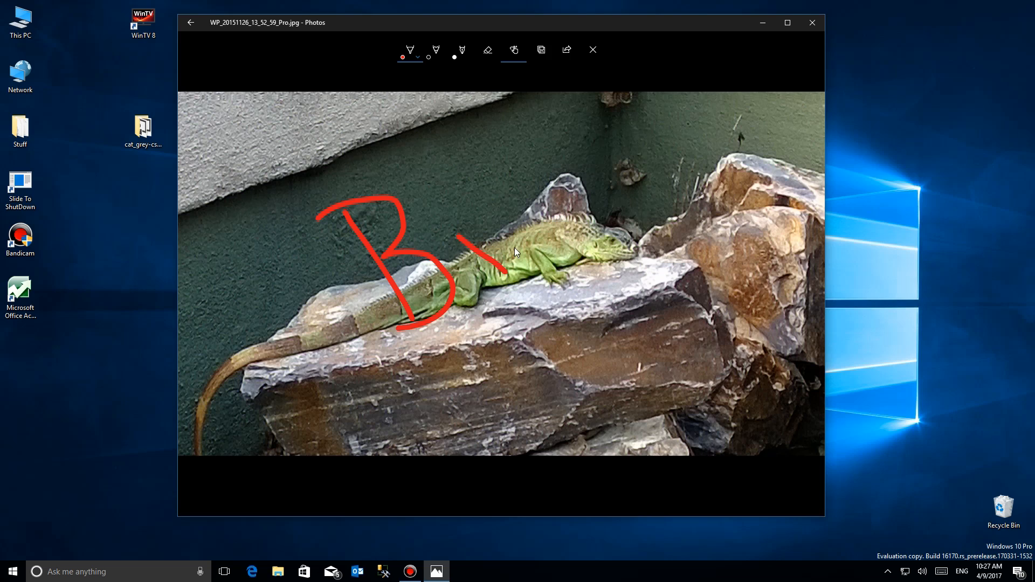
{"action": "left_click_drag", "start_coordinate": [518, 208], "coordinate": [497, 317]}
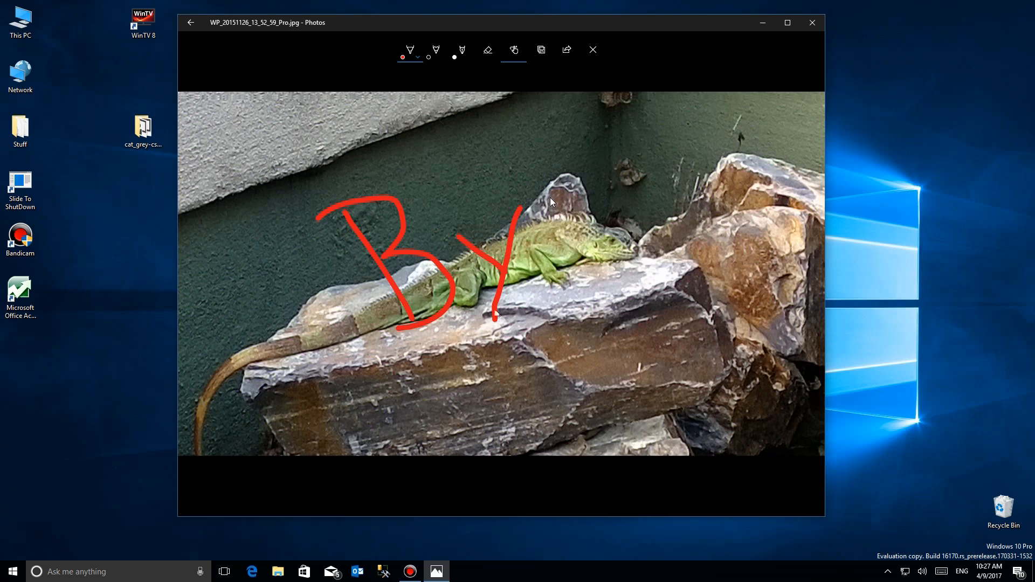
{"action": "left_click_drag", "start_coordinate": [542, 191], "coordinate": [588, 237]}
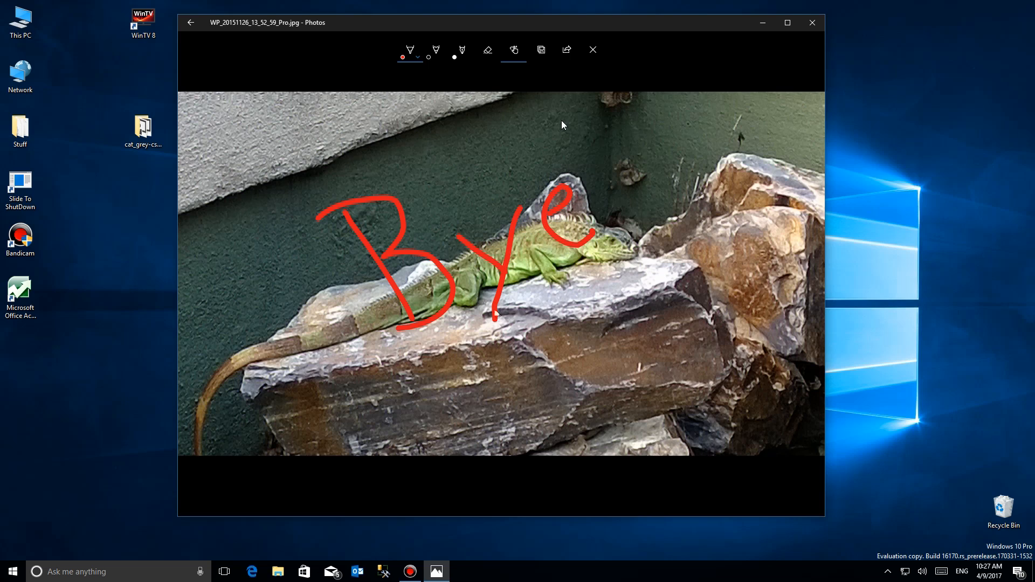